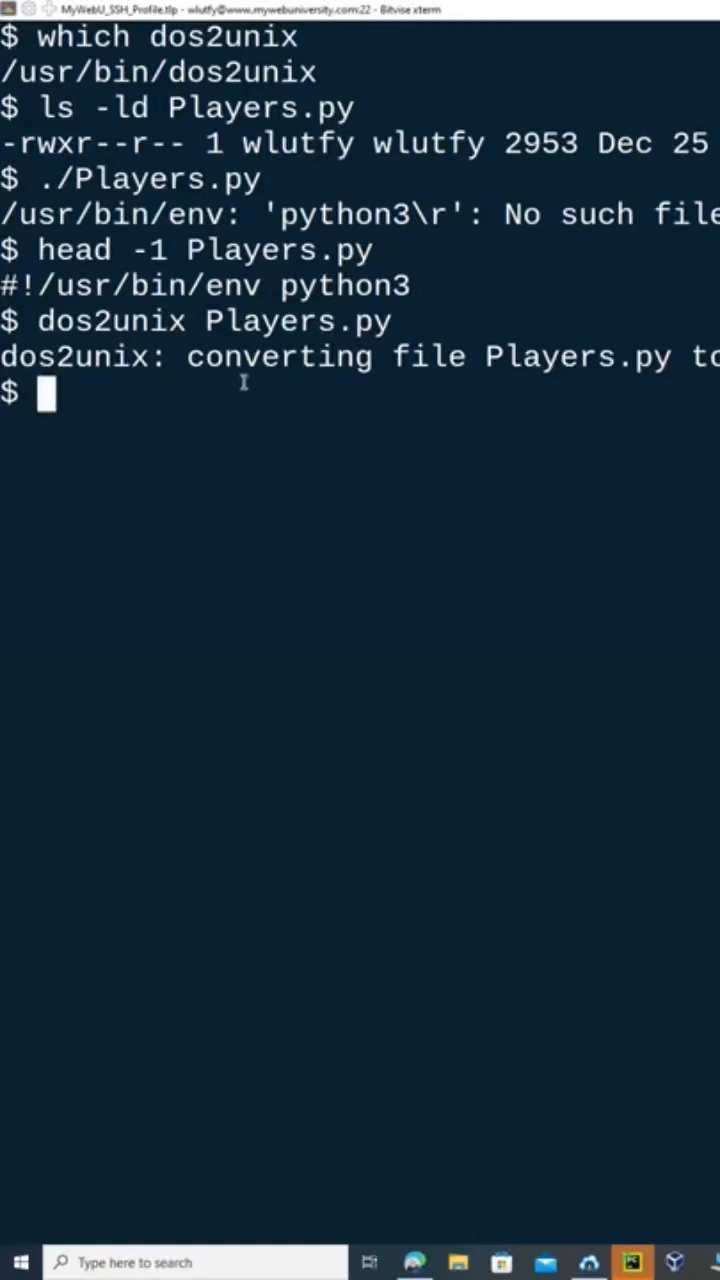
pyautogui.moveTo(617, 395)
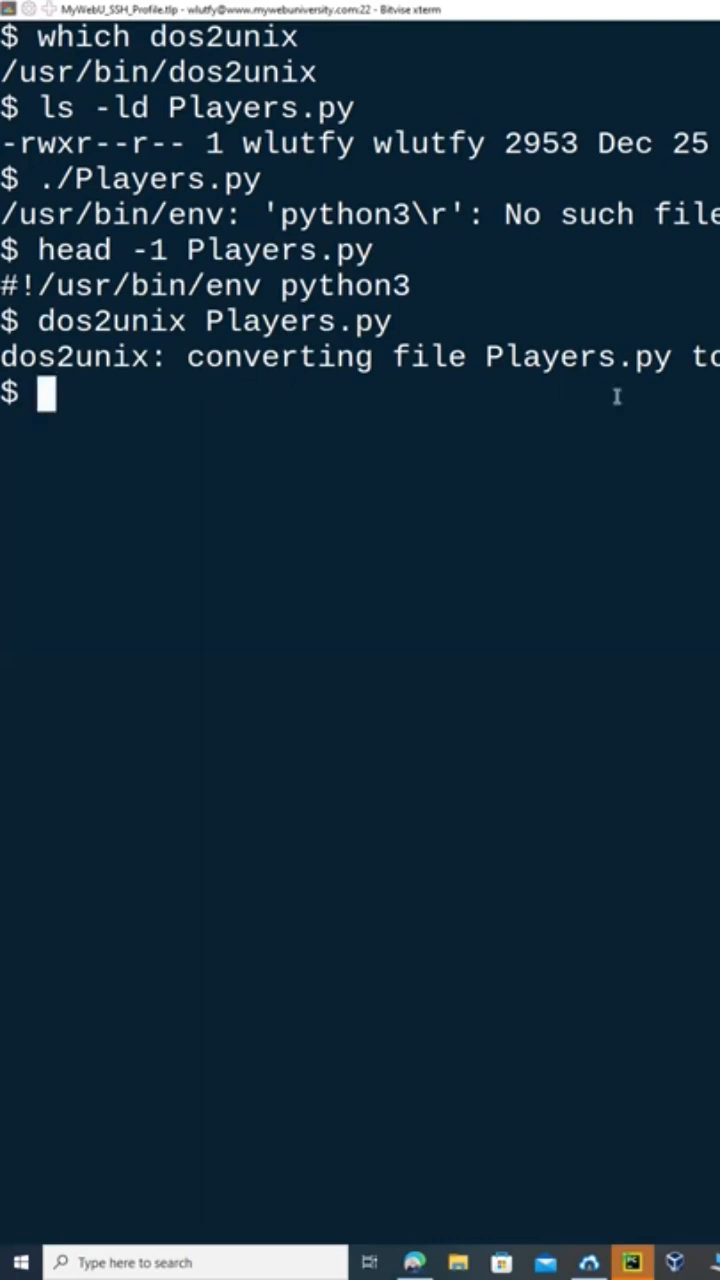
pyautogui.moveTo(626, 476)
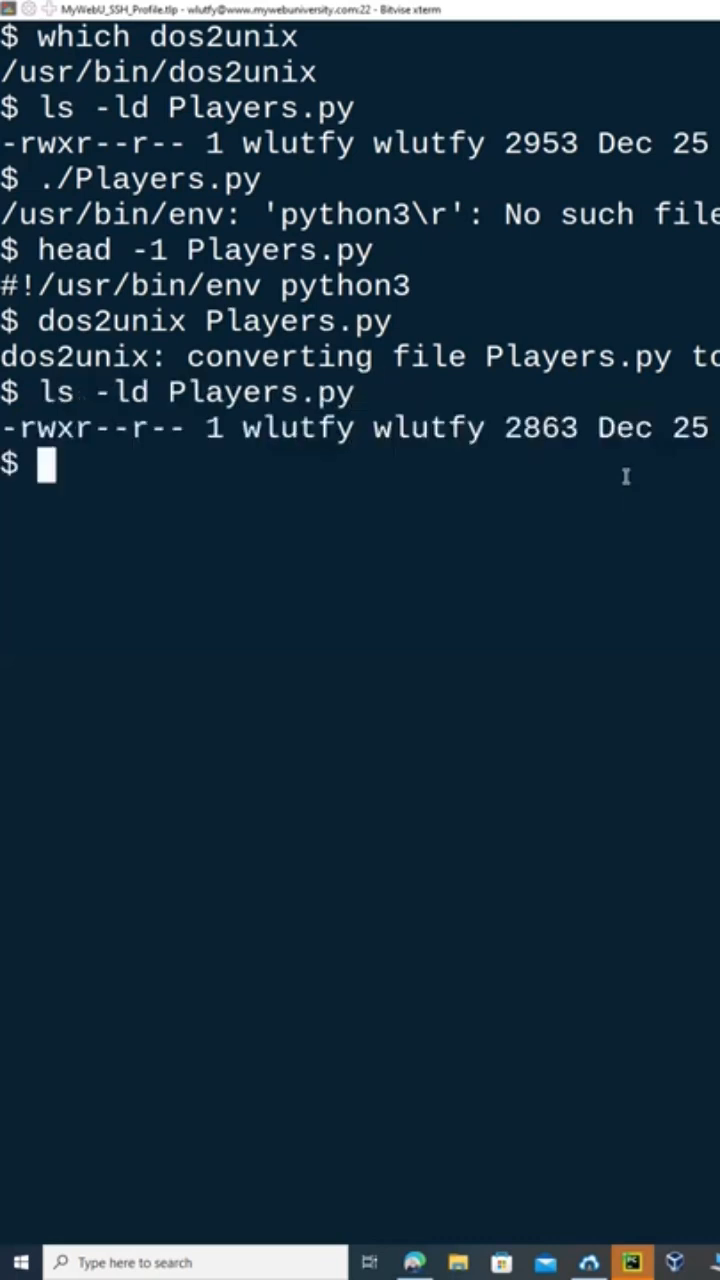
# List Players.py and Players* with ls -ld, revealing 2863-byte and 2927-byte files.
pyautogui.write('ls')
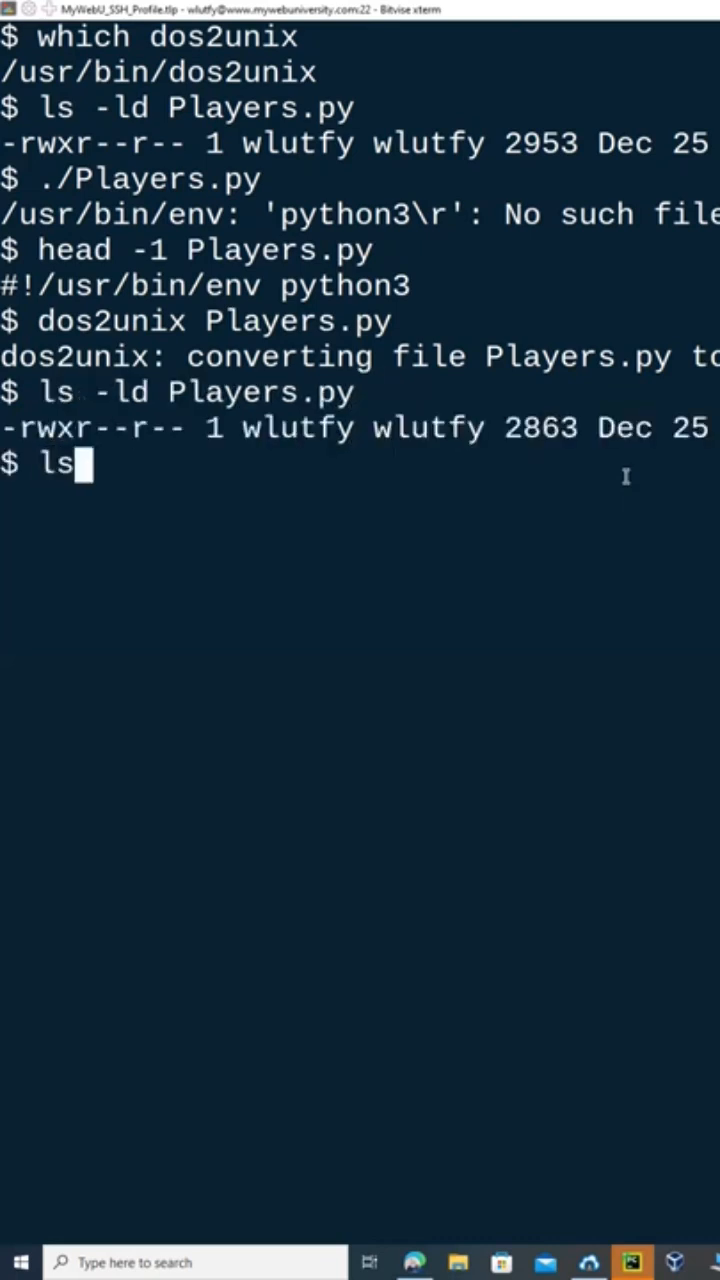
pyautogui.write('-ld Player')
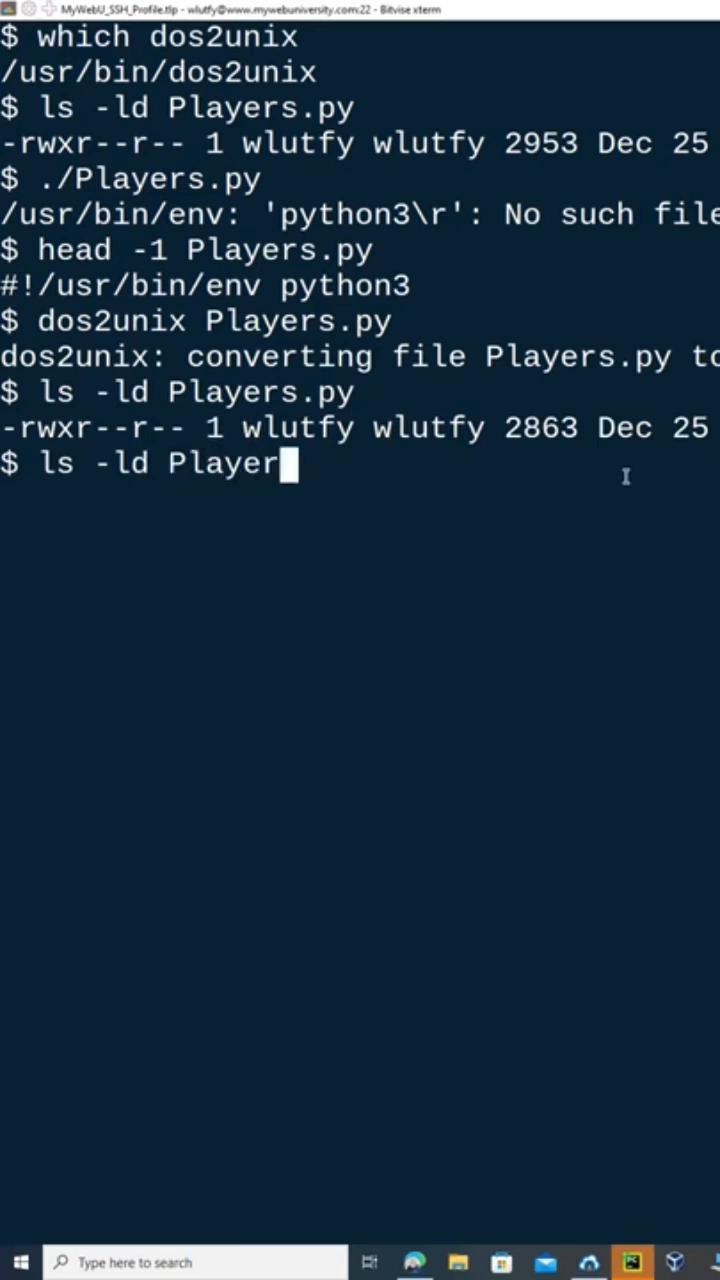
pyautogui.write('s.')
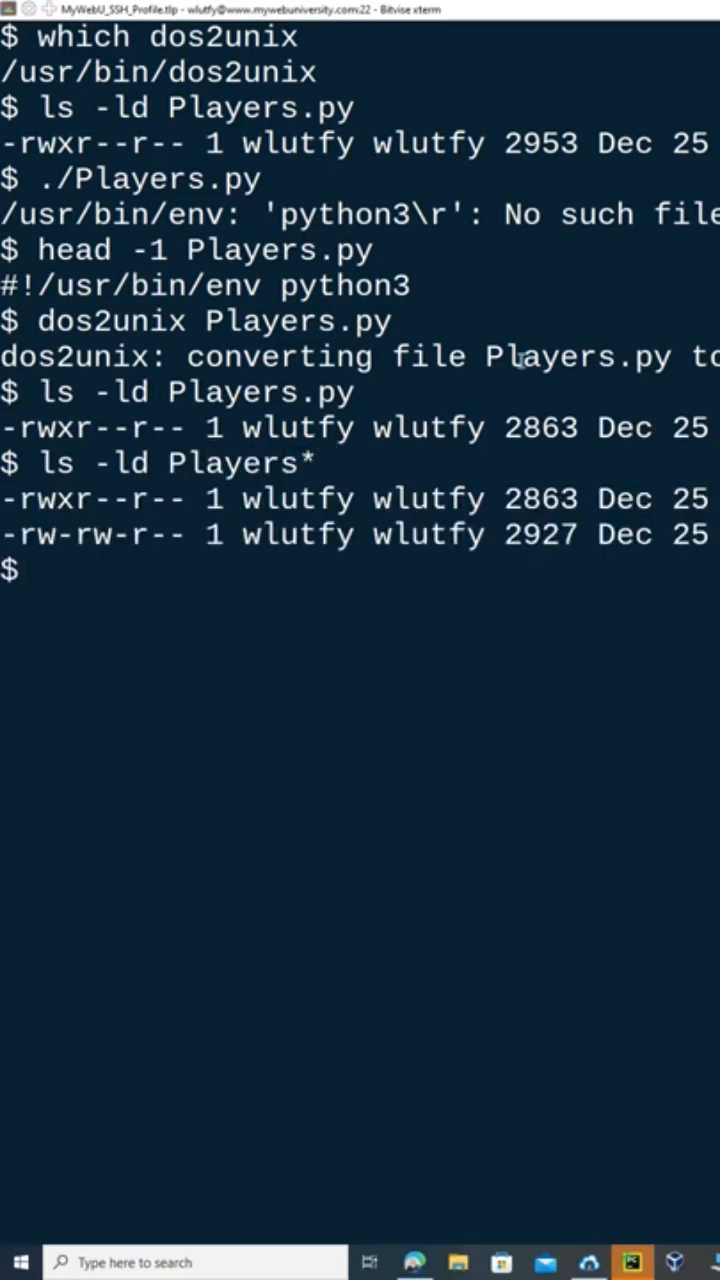
pyautogui.write('diff')
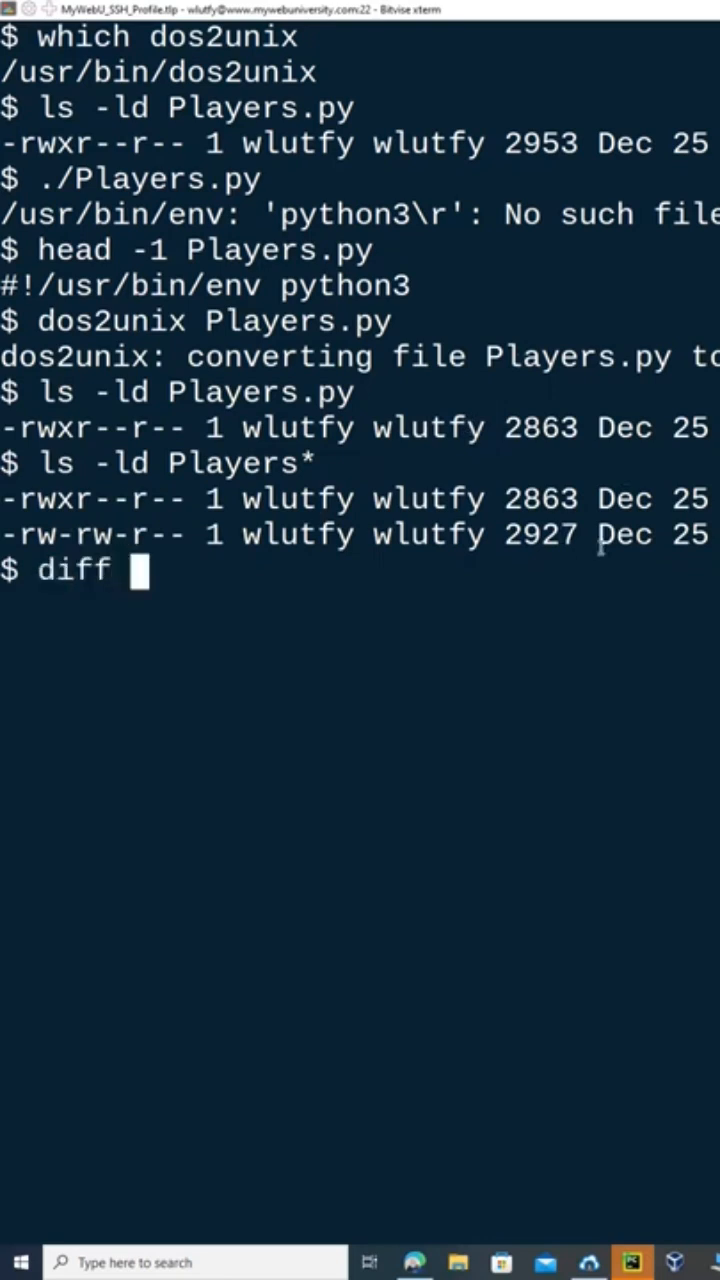
# Diff Players.py against Players.py., clear the screen, and list Players.py at 2863 bytes.
pyautogui.write('Players.py')
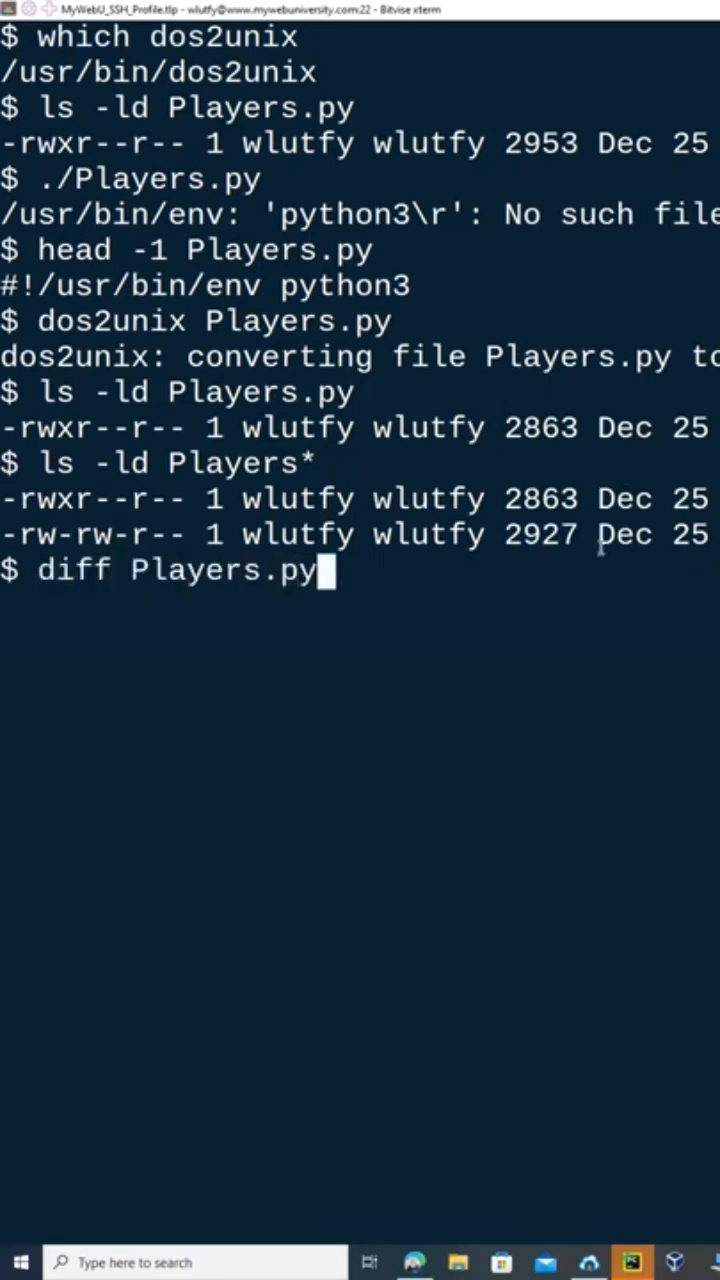
pyautogui.write('Players.py.')
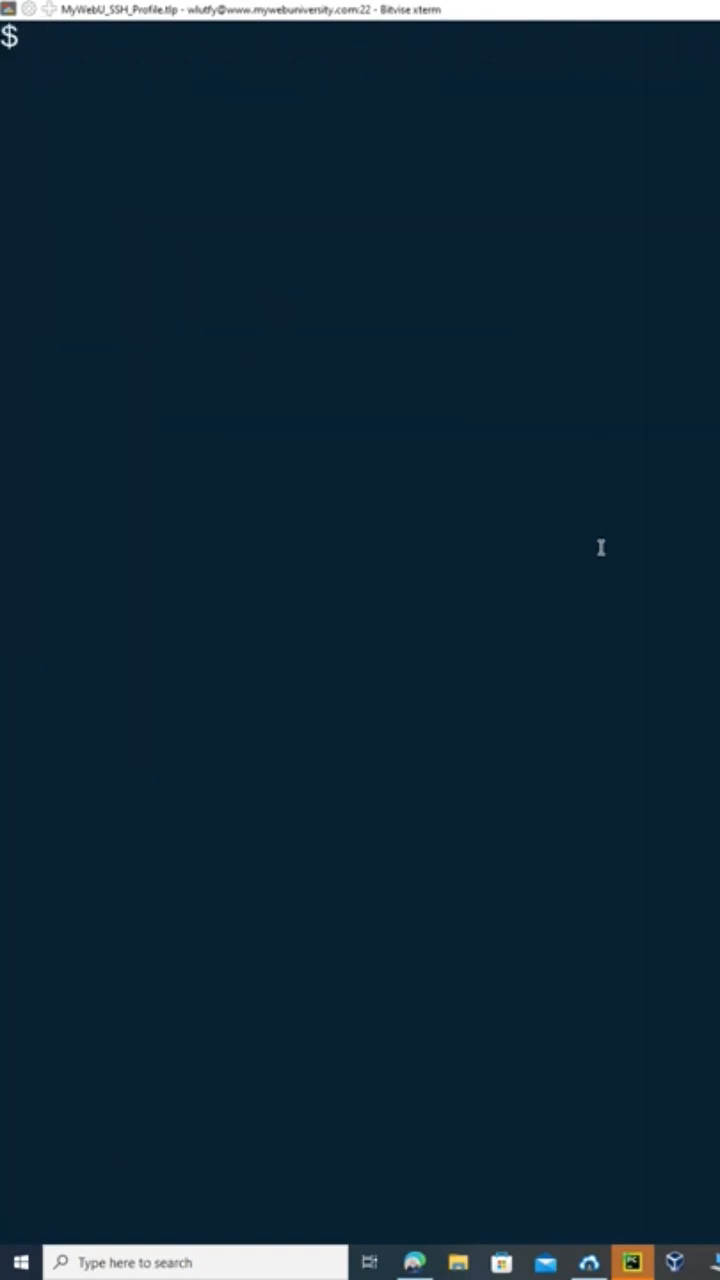
pyautogui.write('ls -l Players')
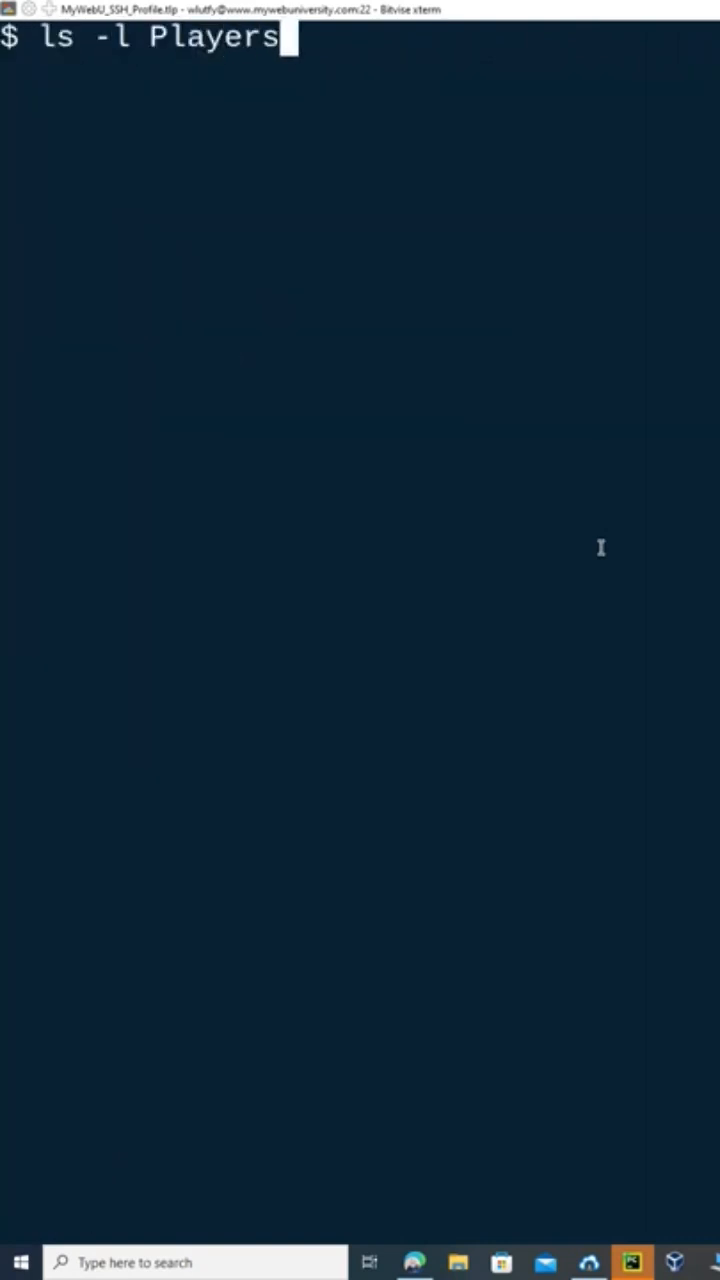
pyautogui.press('Enter')
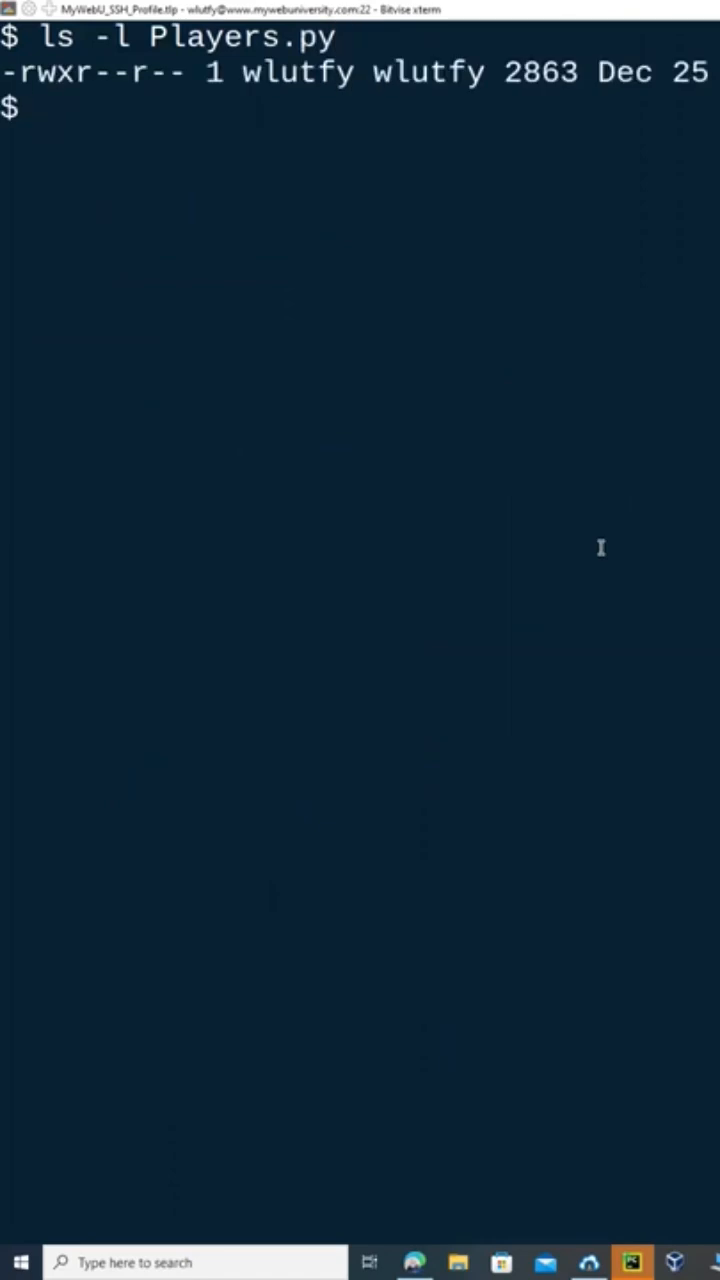
pyautogui.write('head -1')
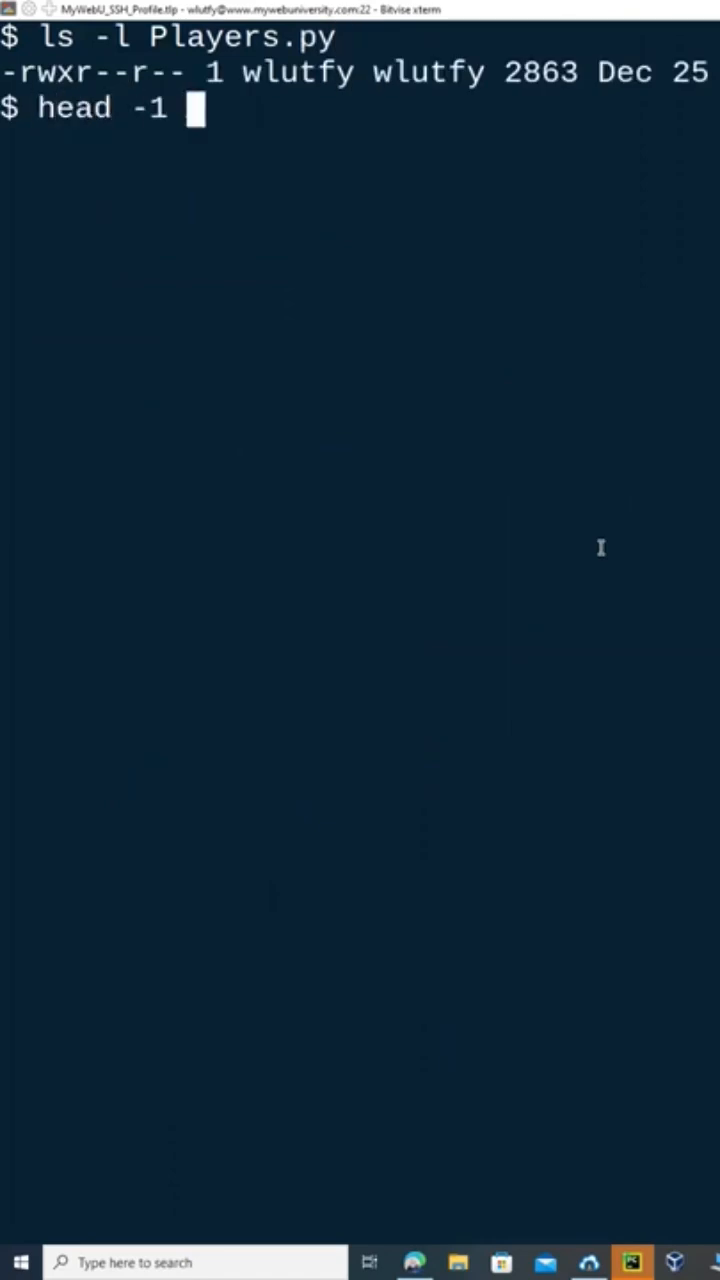
# Show Players.py's first line, #!/usr/bin/env python3, with head -1 piped to more, then edit the command.
pyautogui.write('Players.py | more')
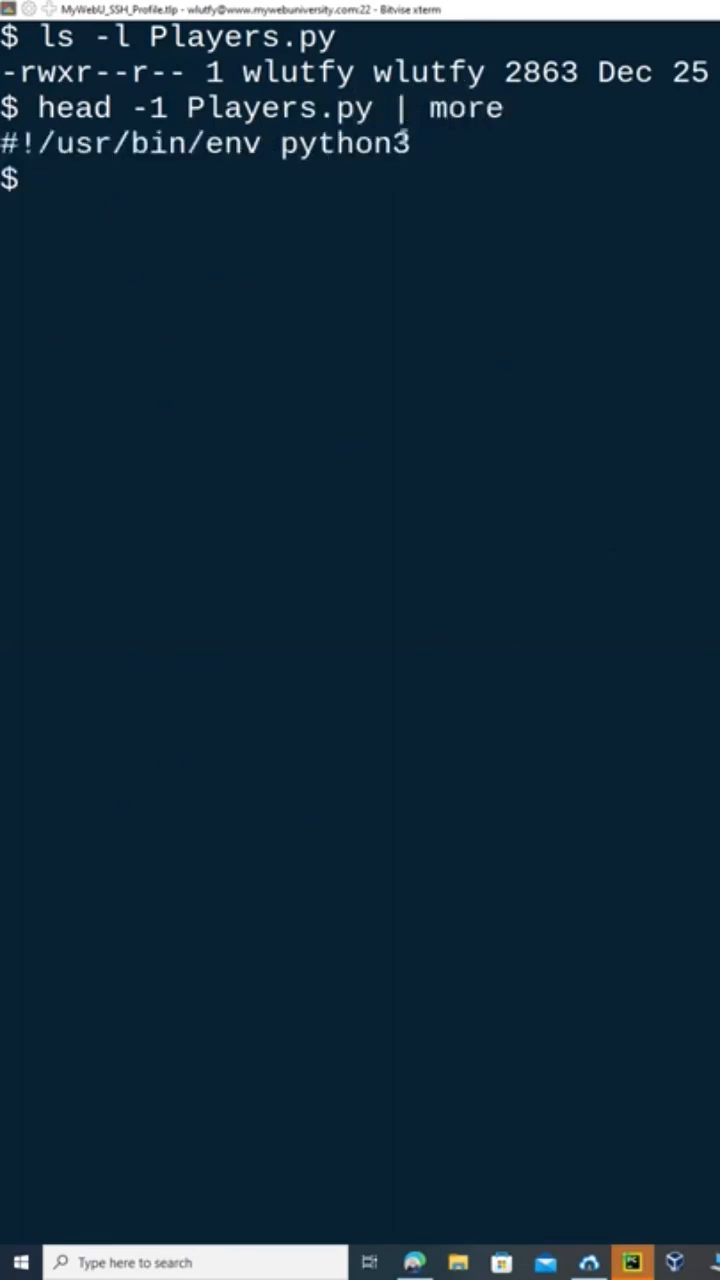
pyautogui.write('head -1 Players.py | more')
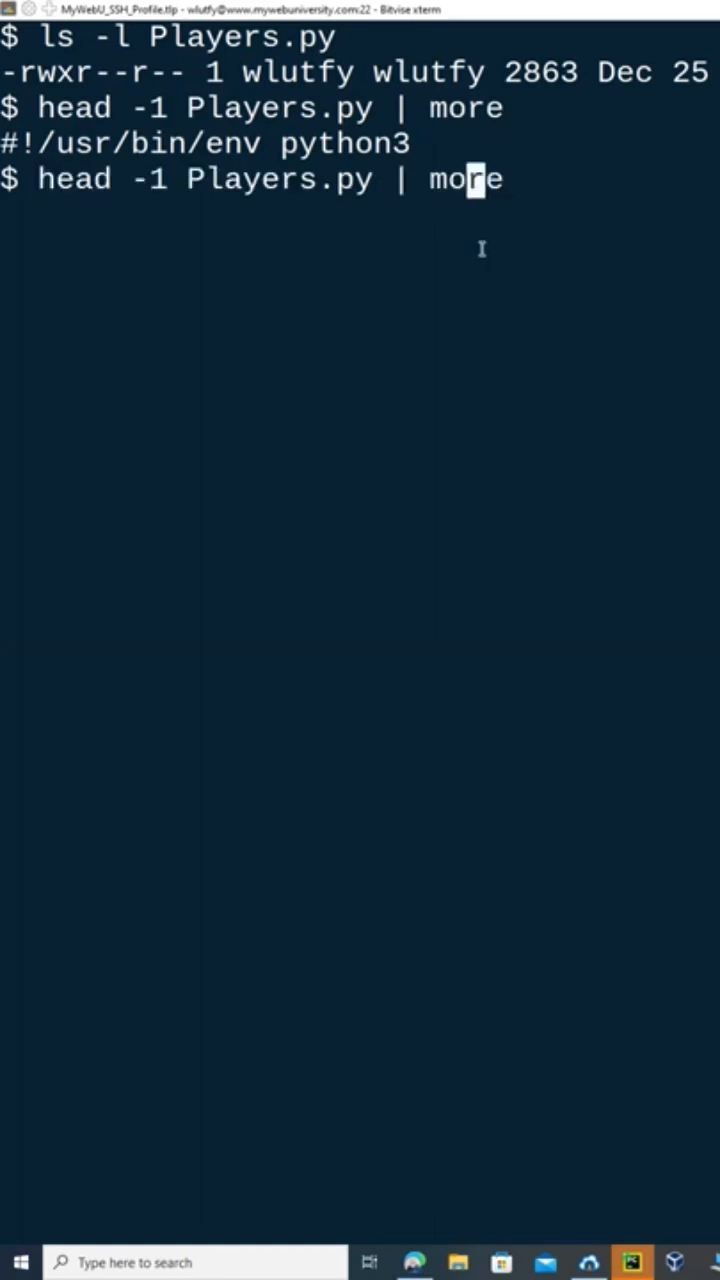
pyautogui.write('.')
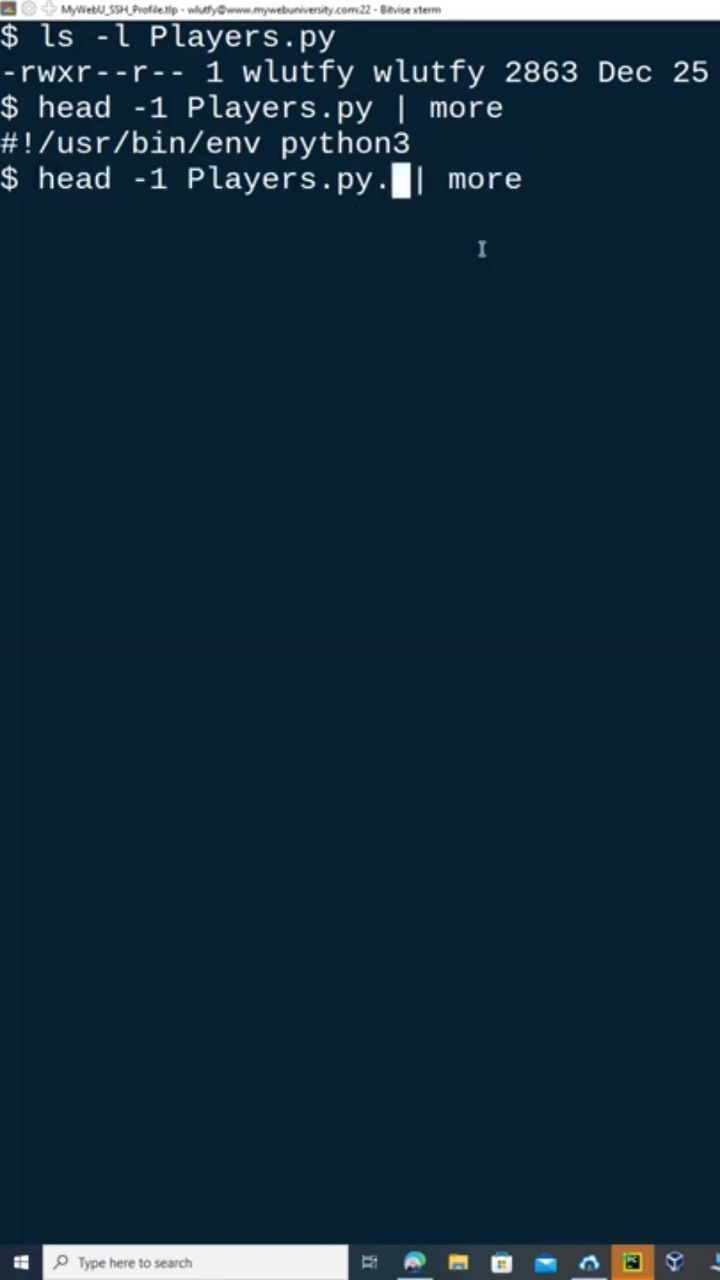